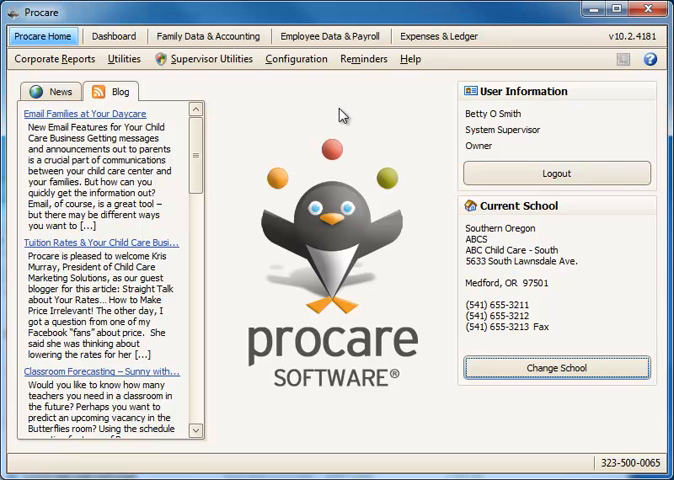
- Open Procare's System Configuration from the Configuration menu
{"action": "left_click", "coordinate": [296, 58]}
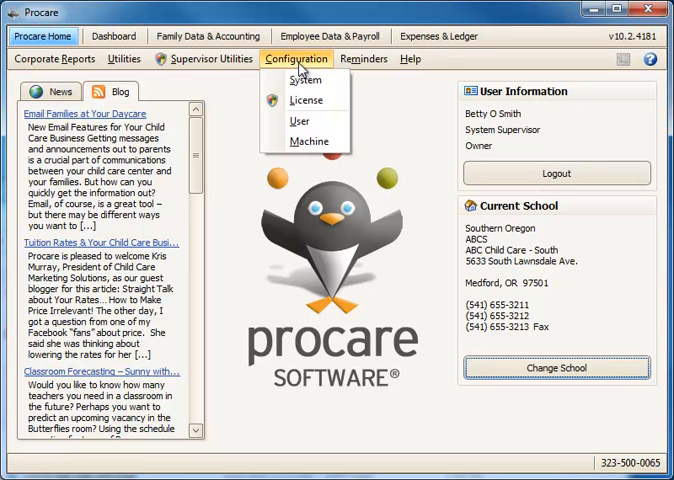
{"action": "left_click", "coordinate": [308, 80]}
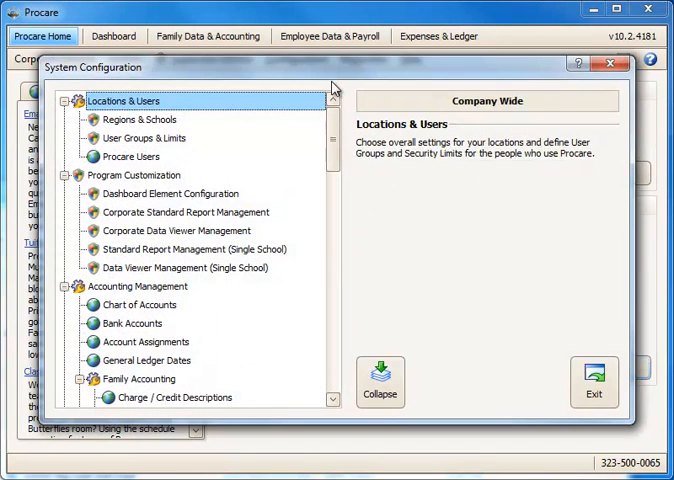
- Collapse the sections, expand Data Management > Online Registration & Wait List, and select Company Setup
{"action": "left_click", "coordinate": [380, 380]}
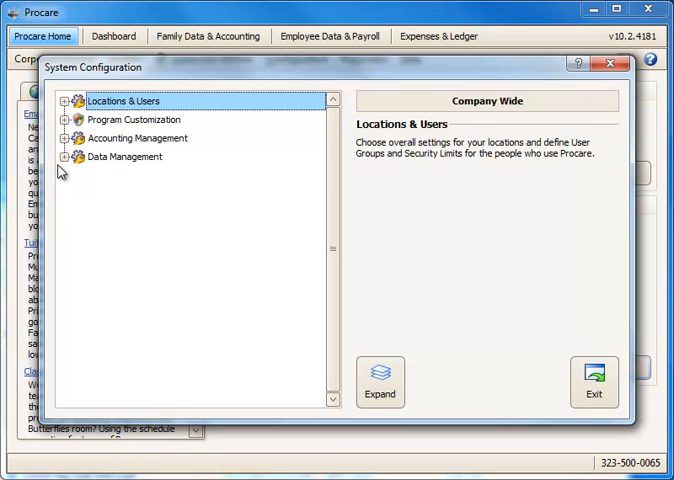
{"action": "left_click", "coordinate": [72, 156]}
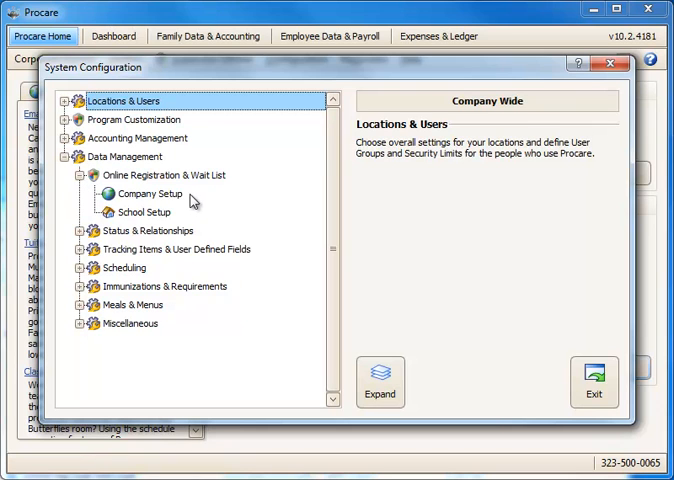
{"action": "left_click", "coordinate": [148, 194]}
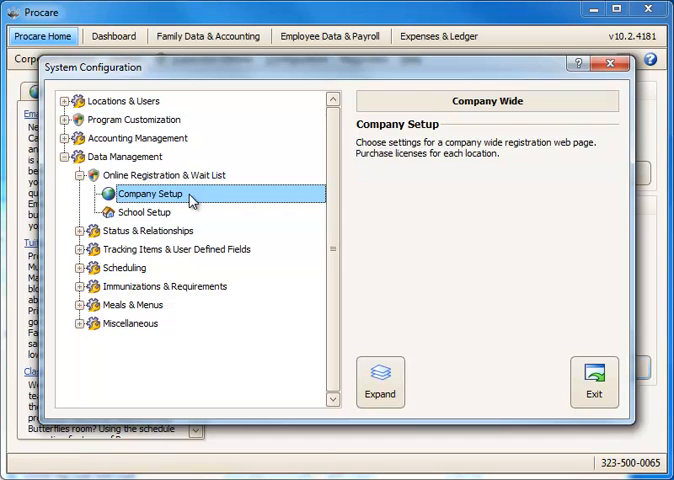
{"action": "left_click", "coordinate": [144, 212]}
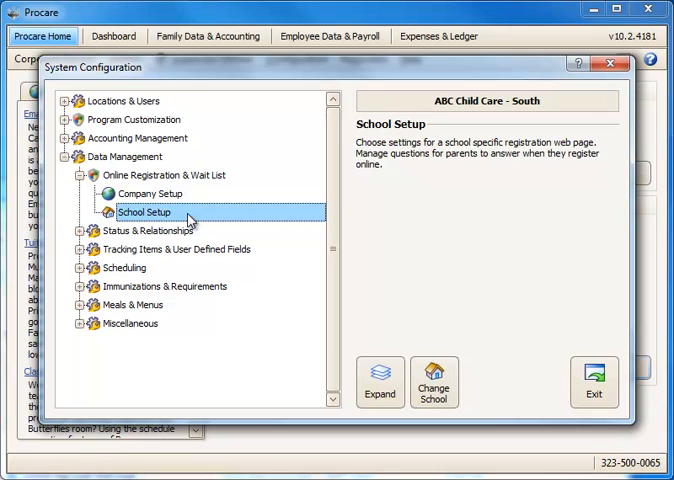
{"action": "left_click", "coordinate": [150, 192]}
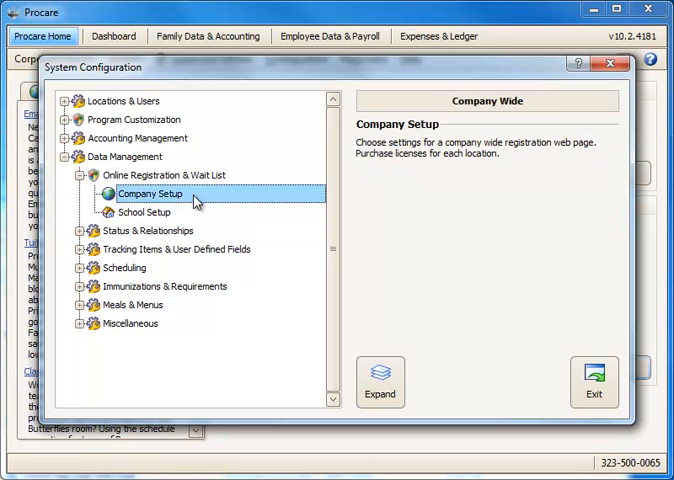
- Open Company Setup and preview the ABC Child Care registration page in the browser
{"action": "double_click", "coordinate": [150, 194]}
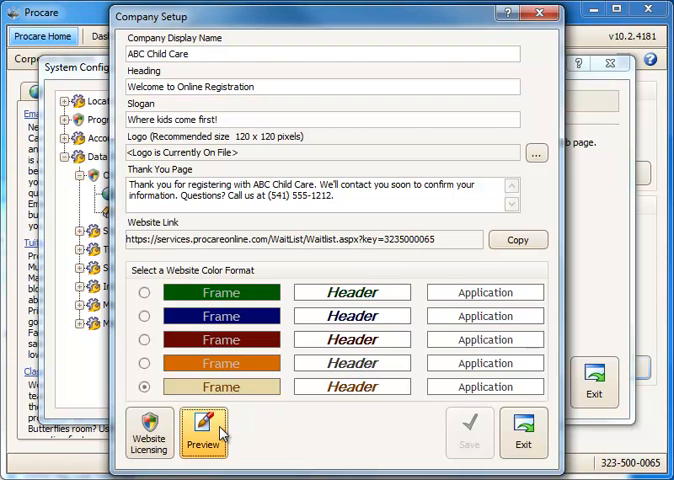
{"action": "left_click", "coordinate": [204, 436]}
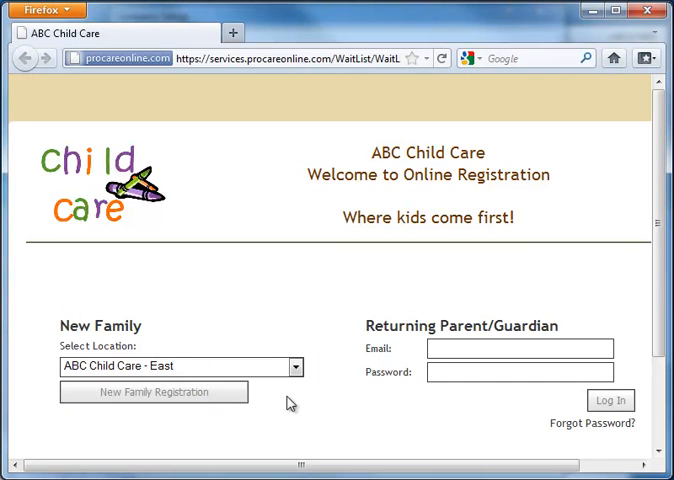
- Review the ABC Child Care registration preview with East as the New Family location
{"action": "left_click", "coordinate": [294, 368]}
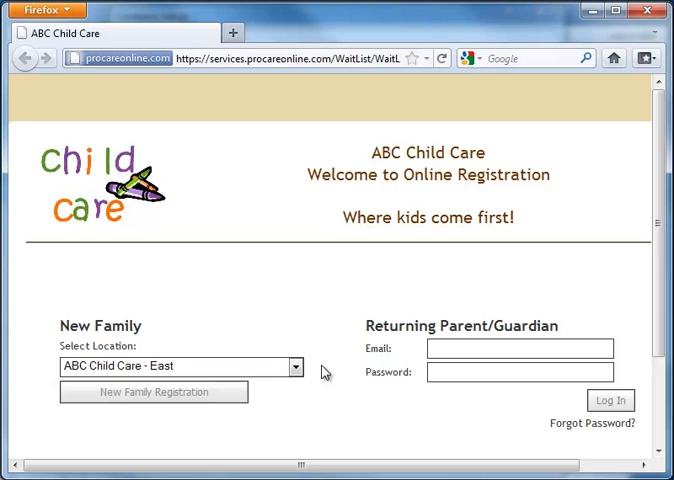
{"action": "mouse_move", "coordinate": [110, 384]}
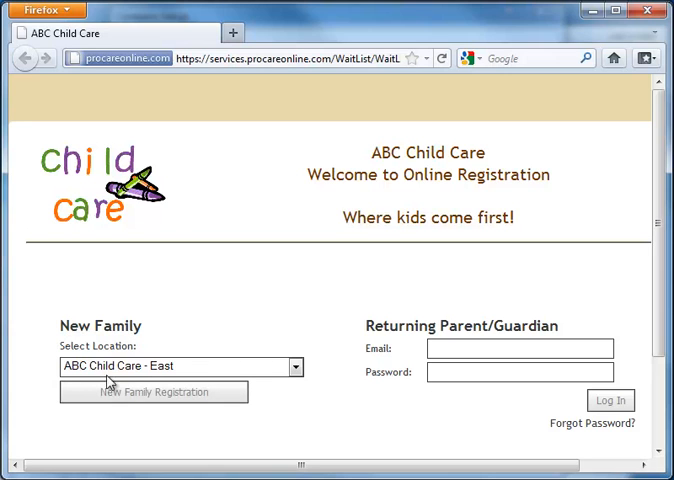
{"action": "mouse_move", "coordinate": [292, 376]}
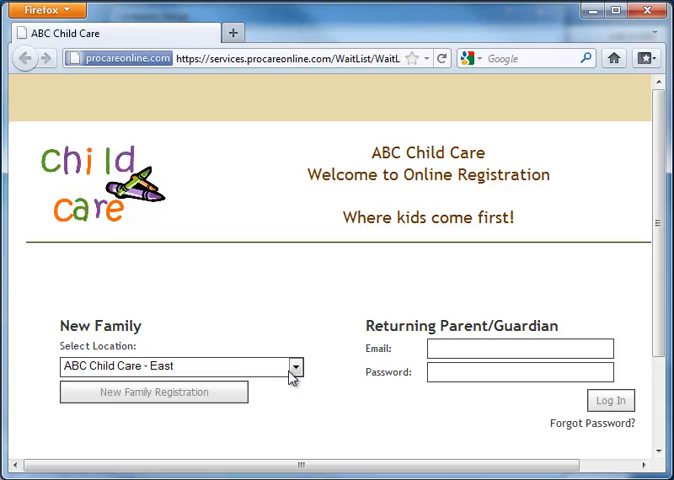
{"action": "mouse_move", "coordinate": [316, 378]}
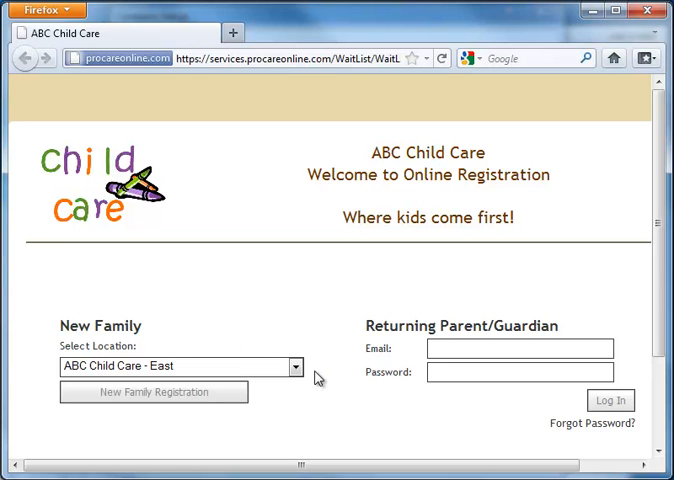
{"action": "mouse_move", "coordinate": [658, 48]}
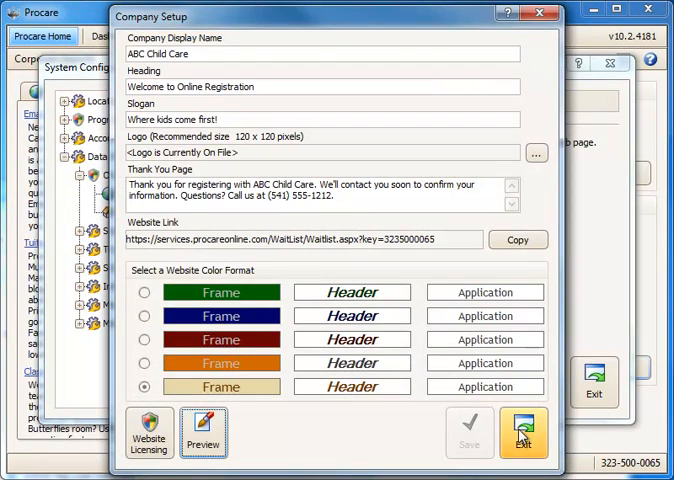
- Exit Company Setup and switch School Setup to ABC Child Care - East
{"action": "left_click", "coordinate": [524, 432]}
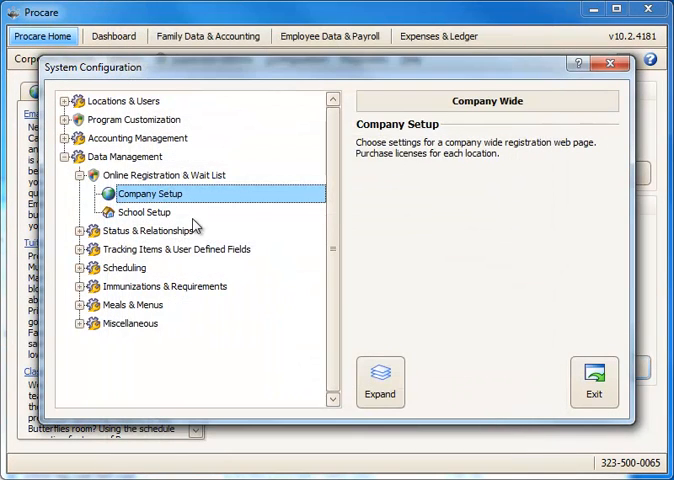
{"action": "left_click", "coordinate": [144, 212]}
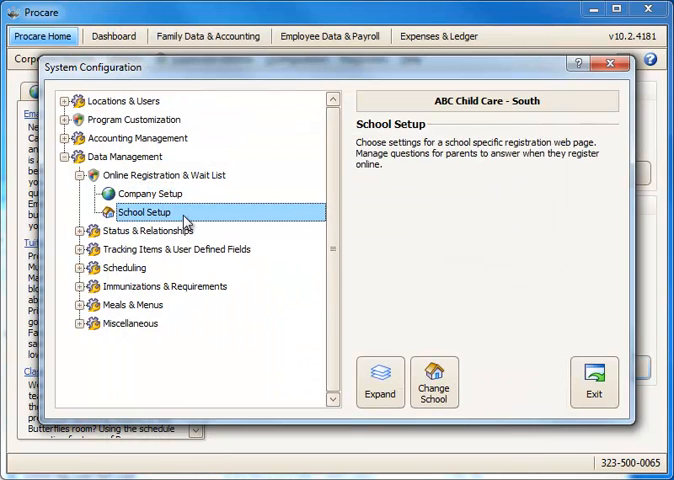
{"action": "mouse_move", "coordinate": [474, 118]}
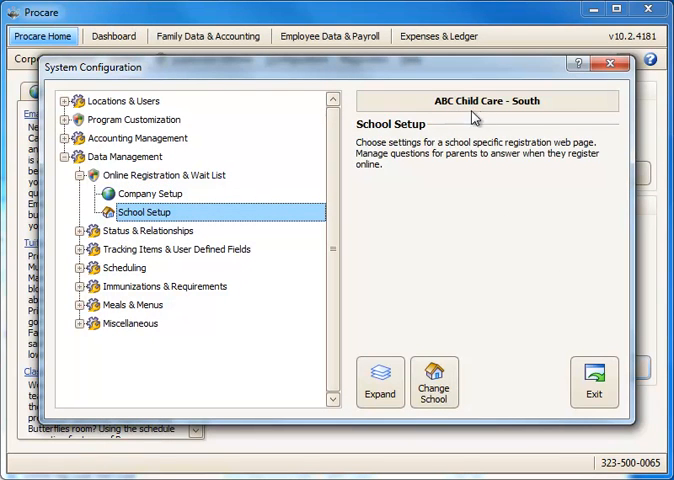
{"action": "mouse_move", "coordinate": [434, 380]}
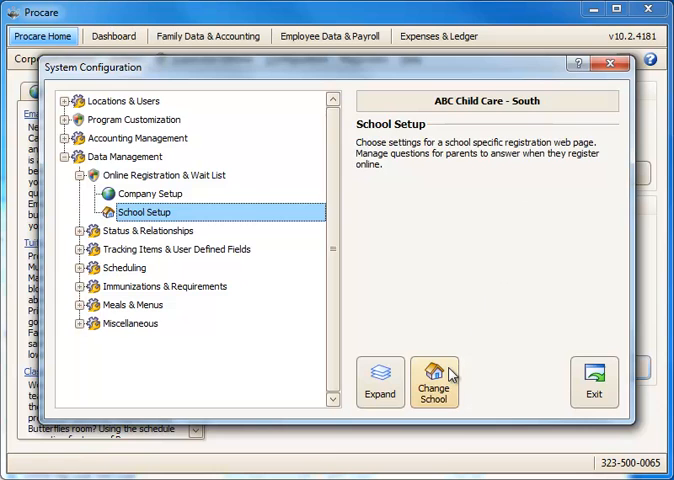
{"action": "left_click", "coordinate": [434, 380]}
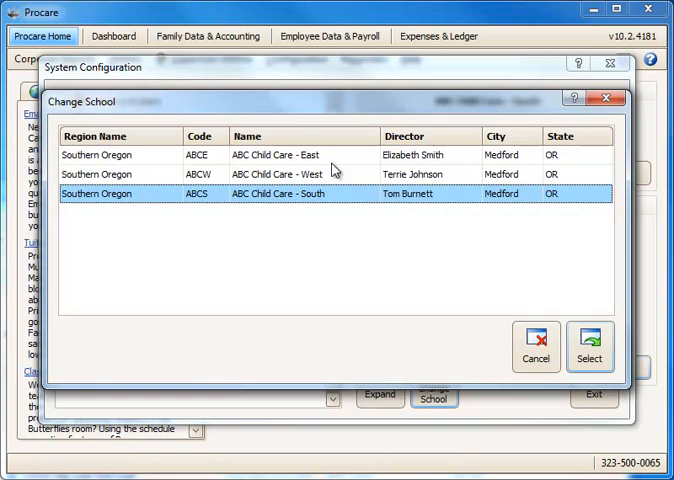
{"action": "left_click", "coordinate": [590, 344]}
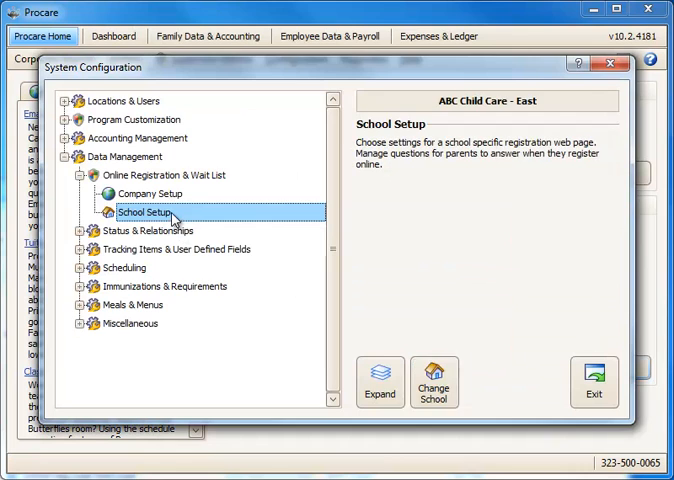
- Open the School Setup form for ABC Child Care - East with its website link
{"action": "double_click", "coordinate": [146, 212]}
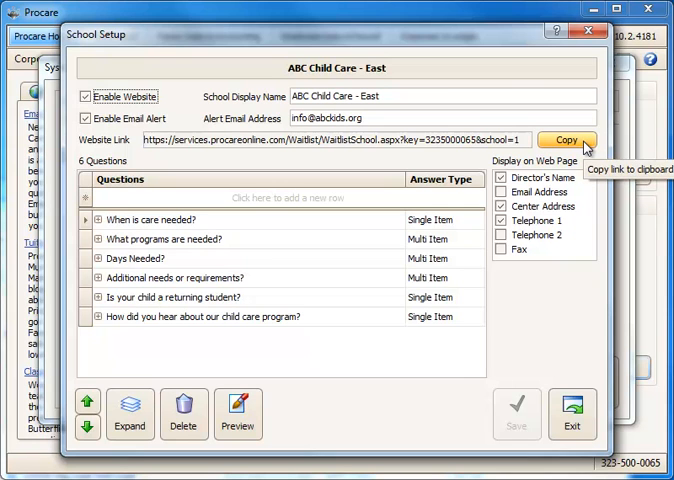
{"action": "mouse_move", "coordinate": [584, 160]}
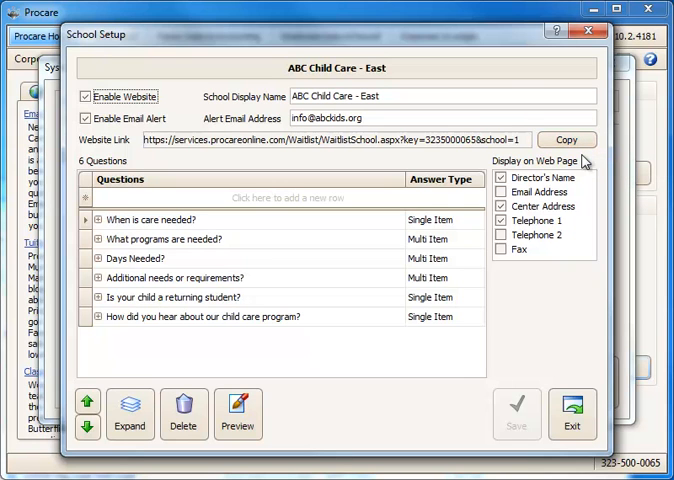